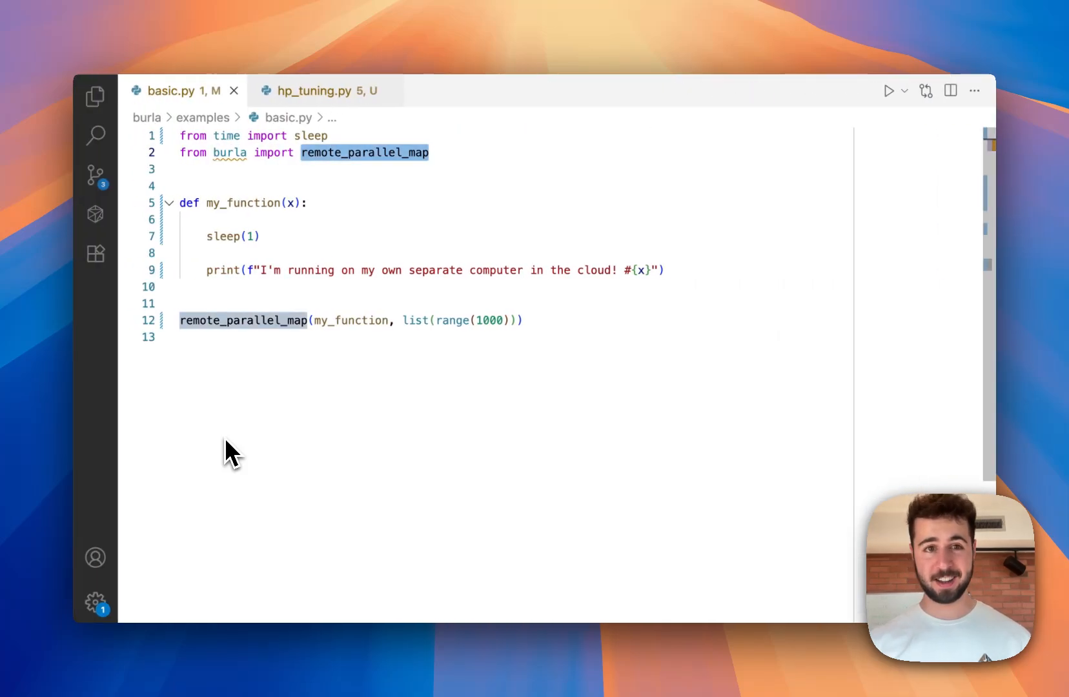
pyautogui.moveTo(379, 160)
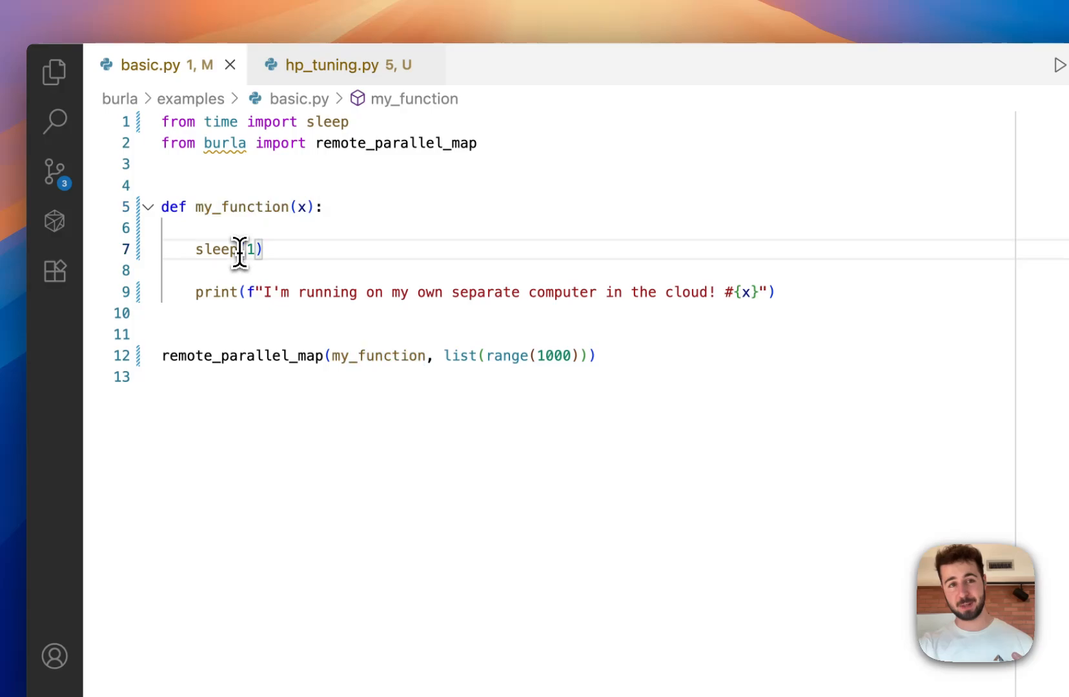
# Step: Highlight the one-second sleep(1) call in basic.py's cloud function
pyautogui.doubleClick(215, 292)
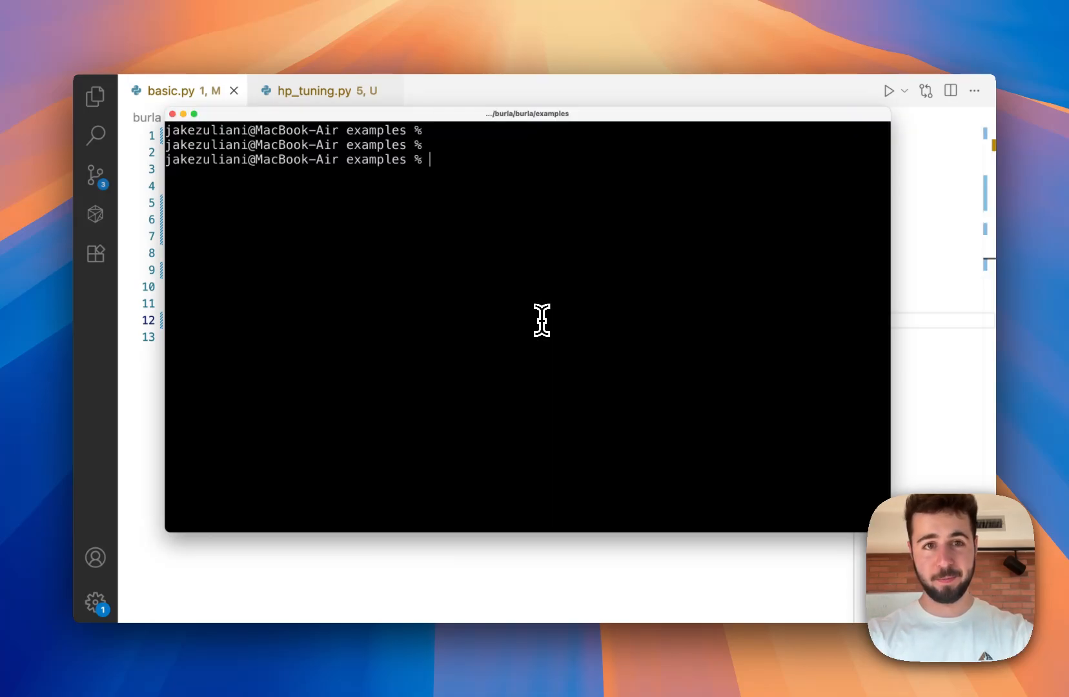
# Step: Run python basic.py to 1000/1000 completed, then review hp_tuning.py and open the Burla dashboard
pyautogui.write('python b')
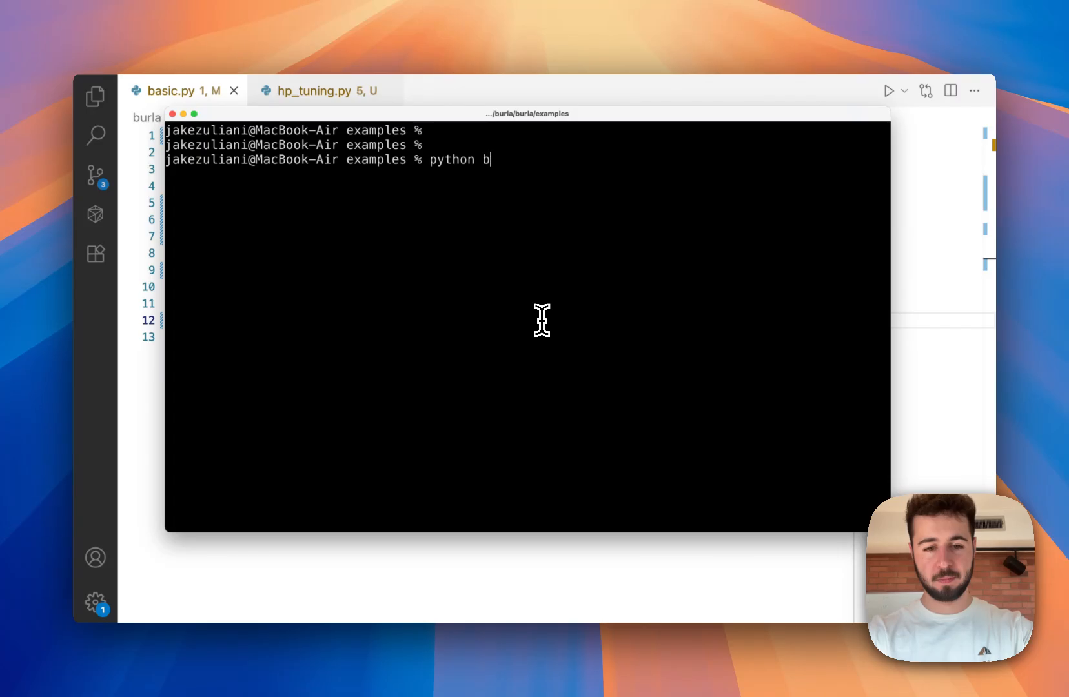
pyautogui.press('Enter')
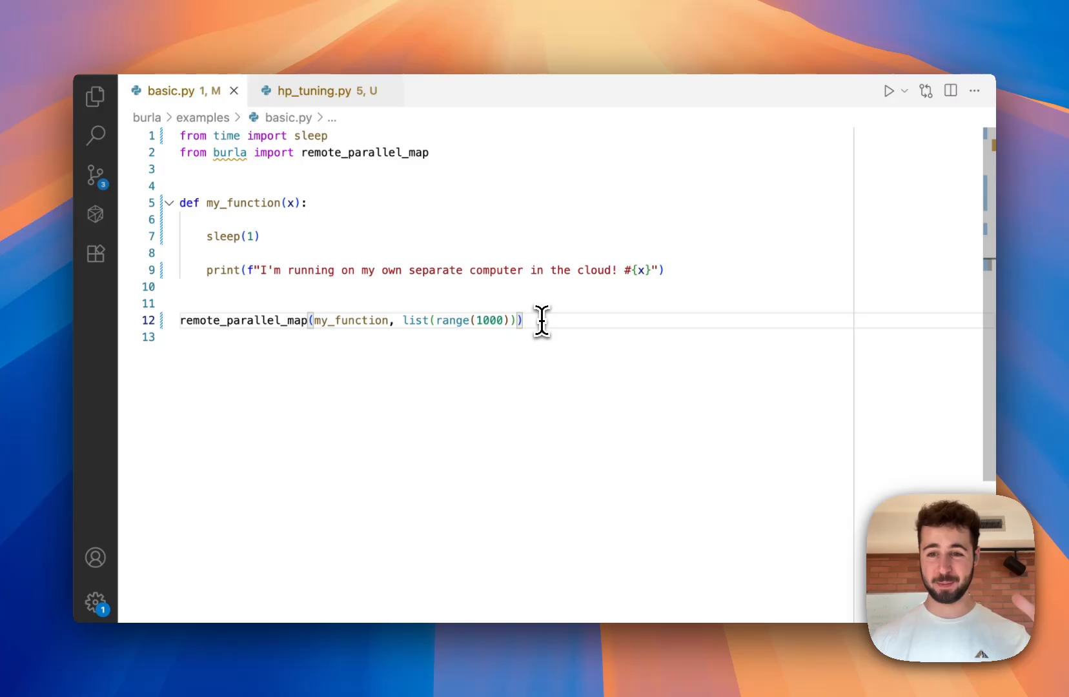
pyautogui.click(888, 90)
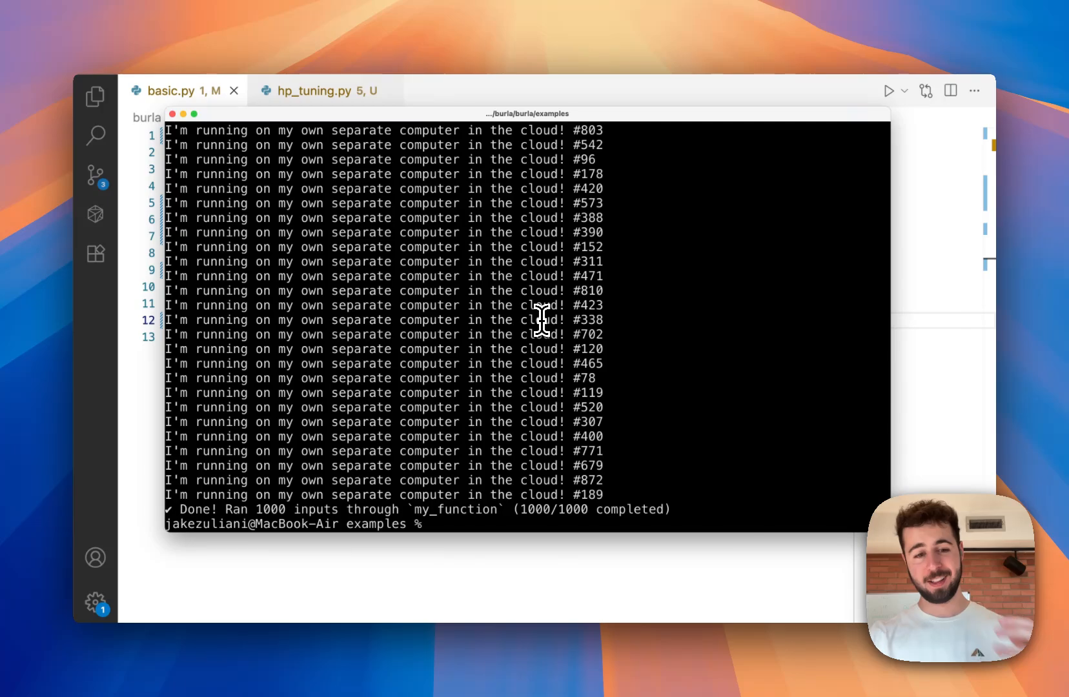
pyautogui.click(314, 90)
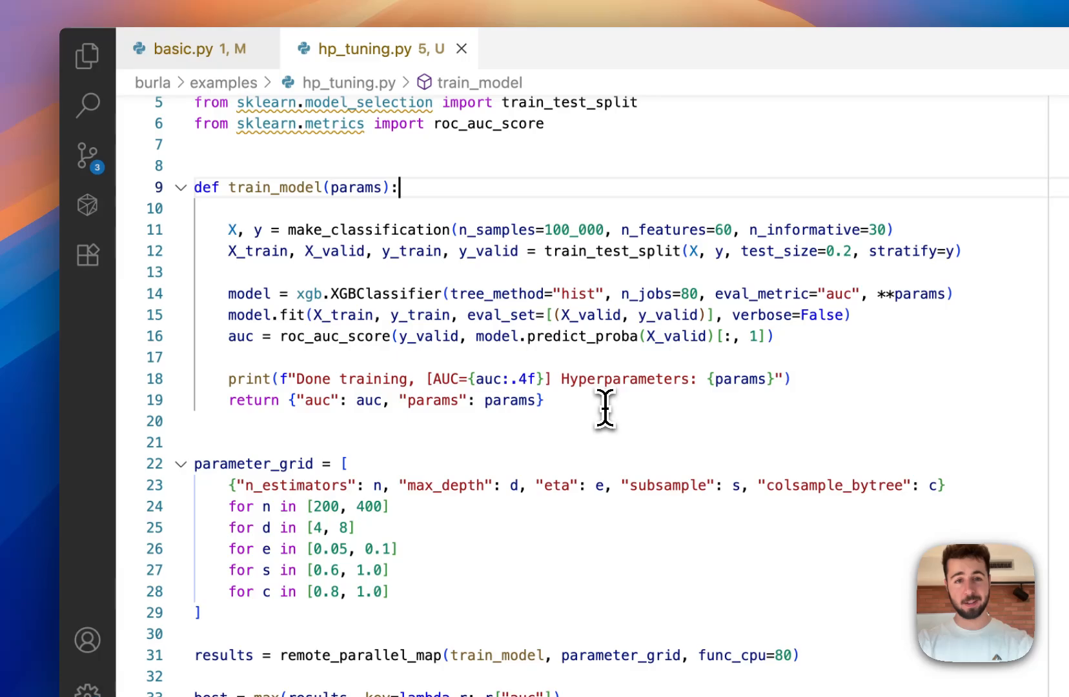
pyautogui.scroll(-3)
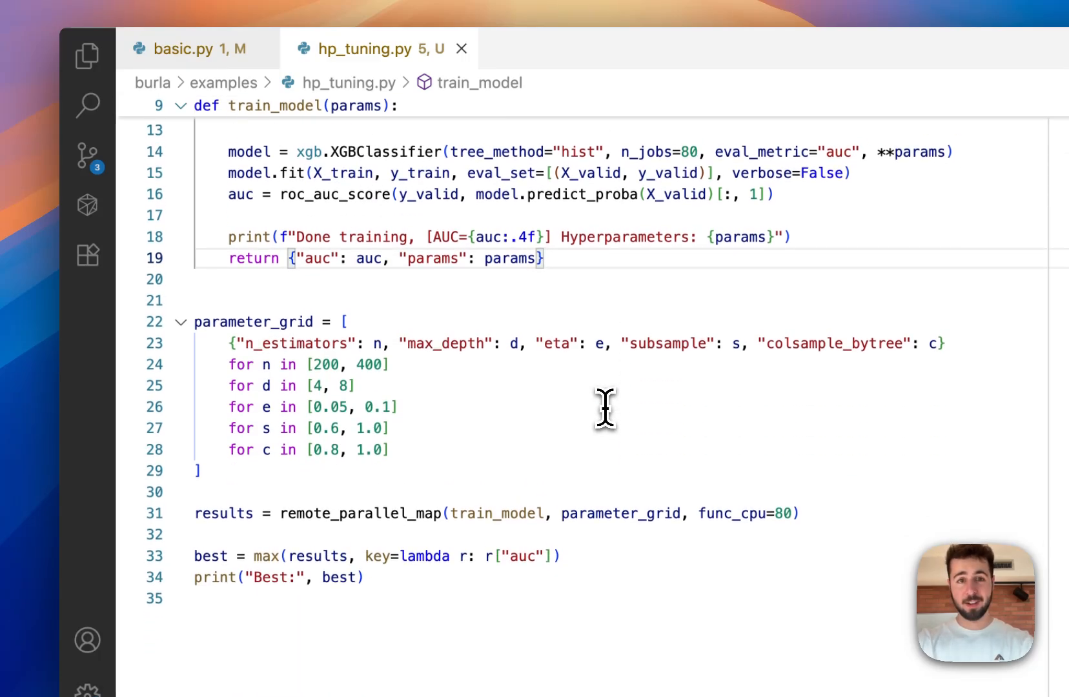
pyautogui.click(99, 194)
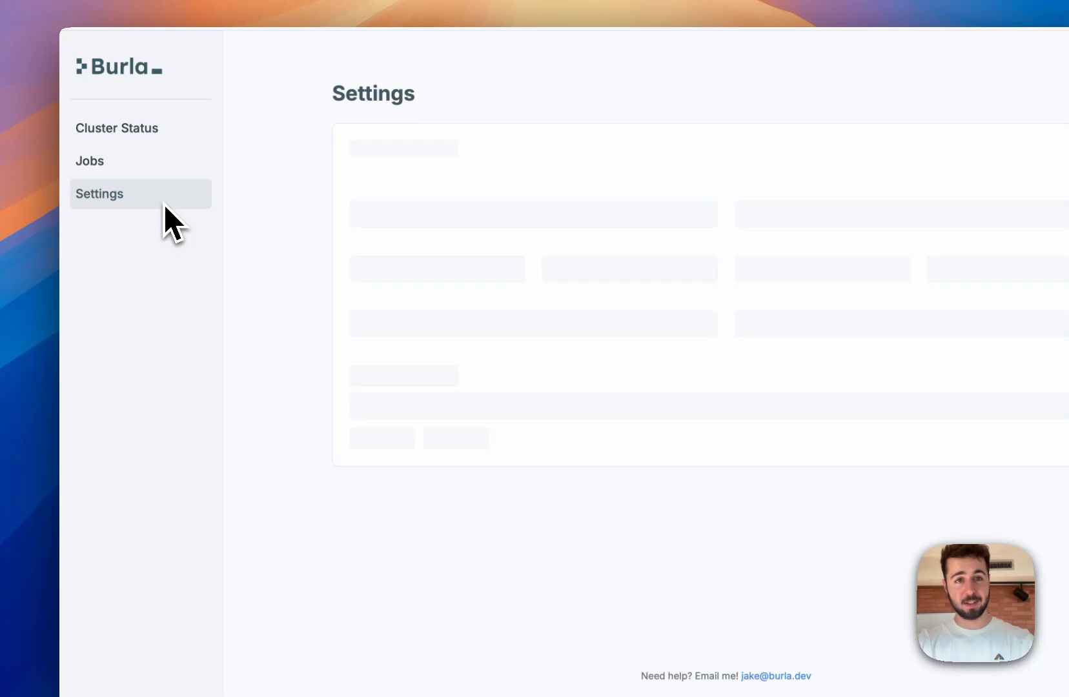
# Step: Open the dashboard's Settings page to view the container image and 13-VM, 80-CPU, 320G machine config
pyautogui.click(98, 194)
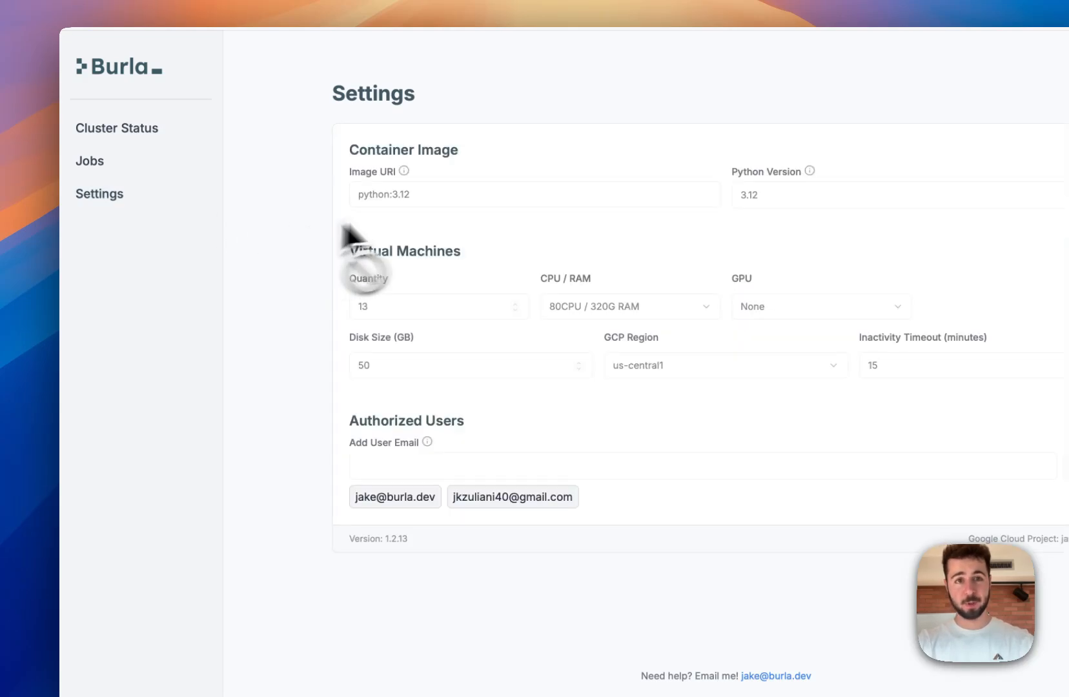
pyautogui.tripleClick(384, 194)
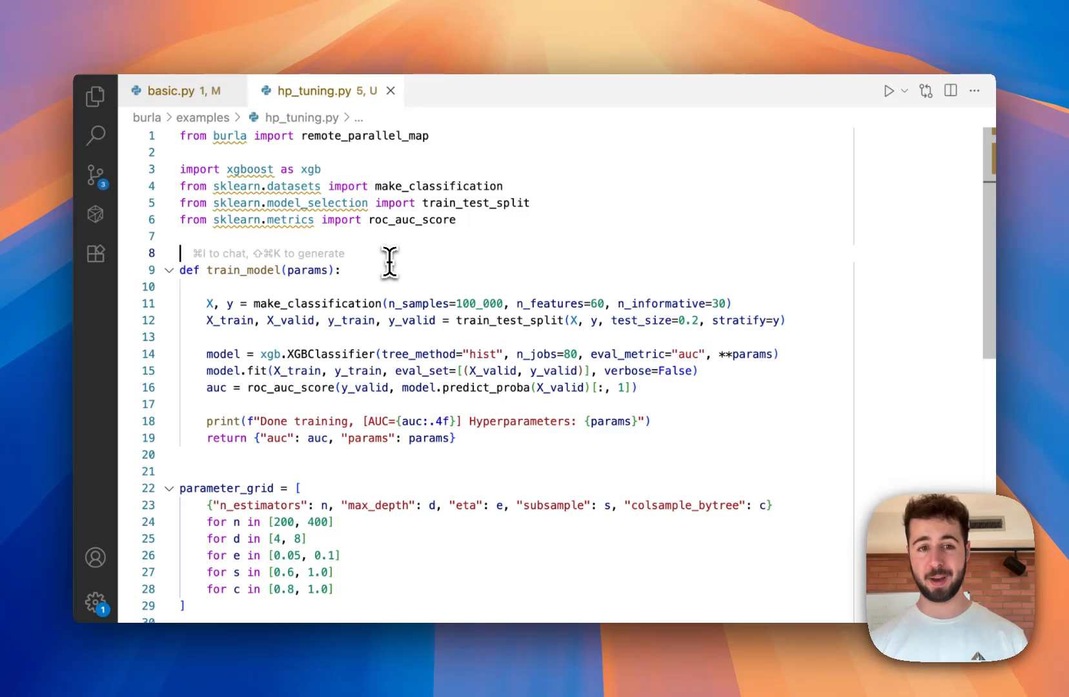
pyautogui.scroll(-3)
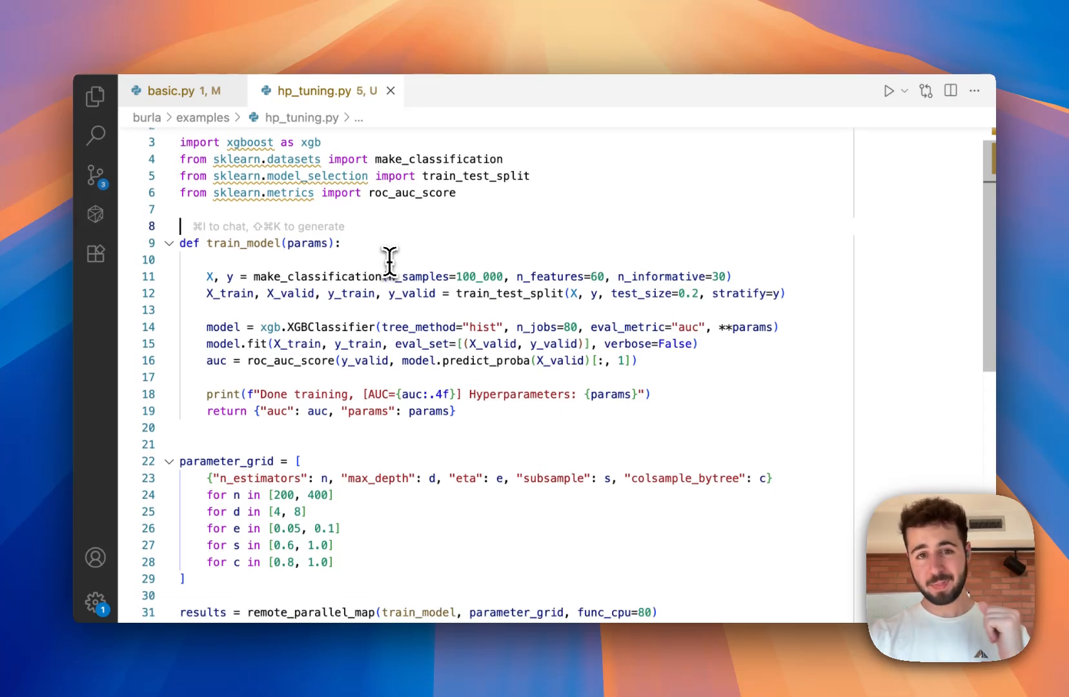
# Step: Scroll hp_tuning.py and highlight parameter_grid and train_model in the remote_parallel_map call
pyautogui.scroll(-3)
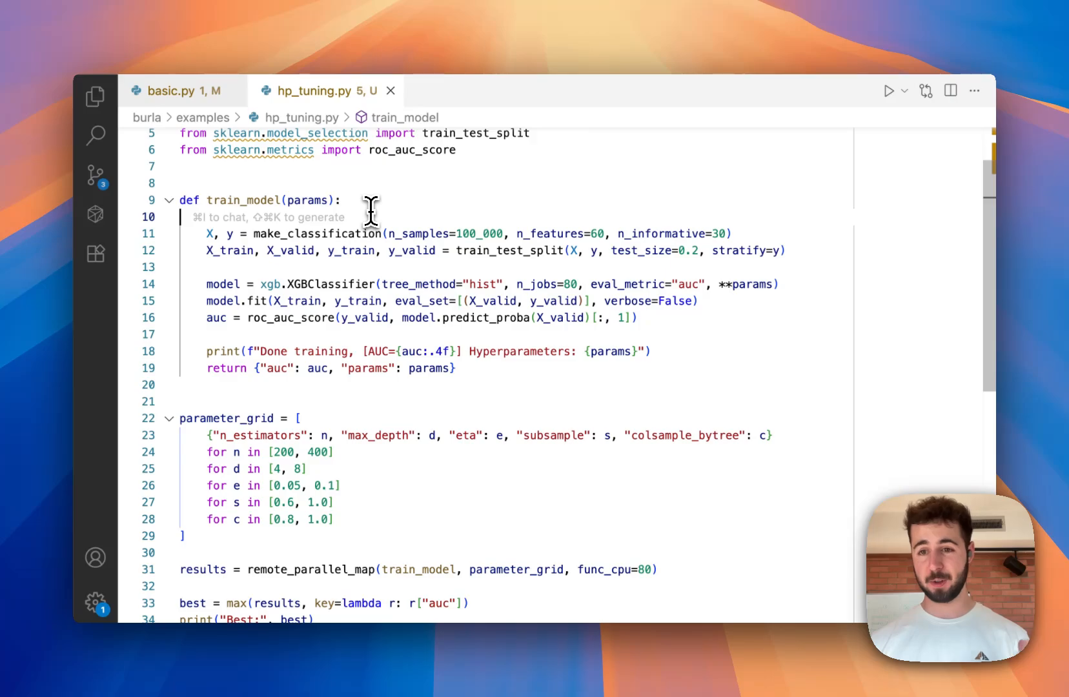
pyautogui.scroll(-3)
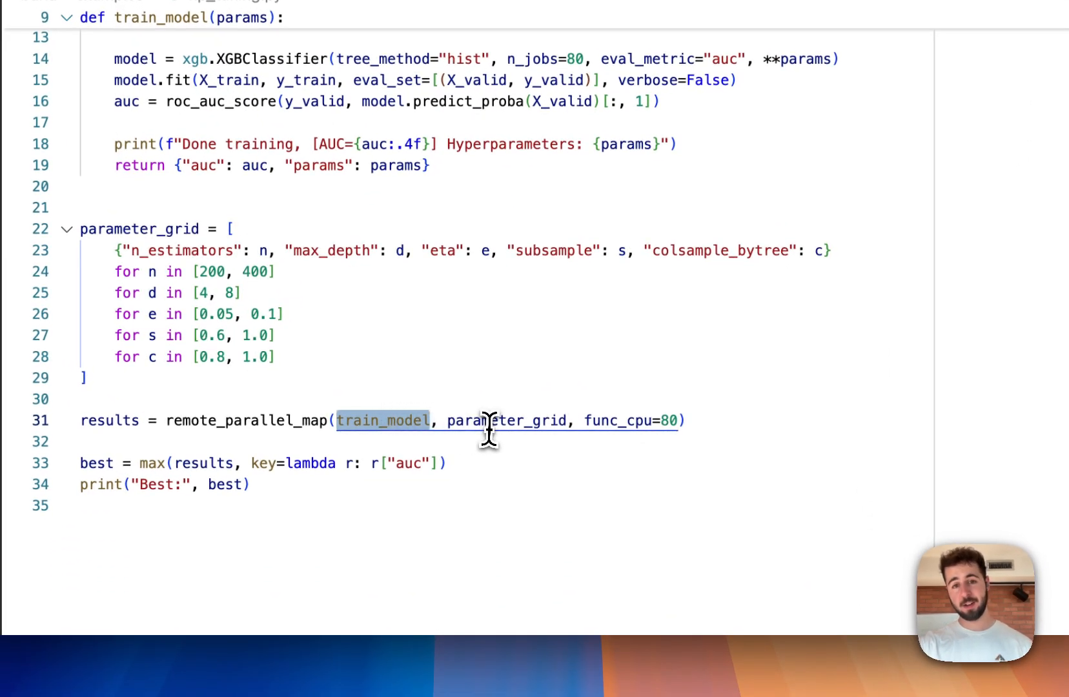
pyautogui.doubleClick(506, 420)
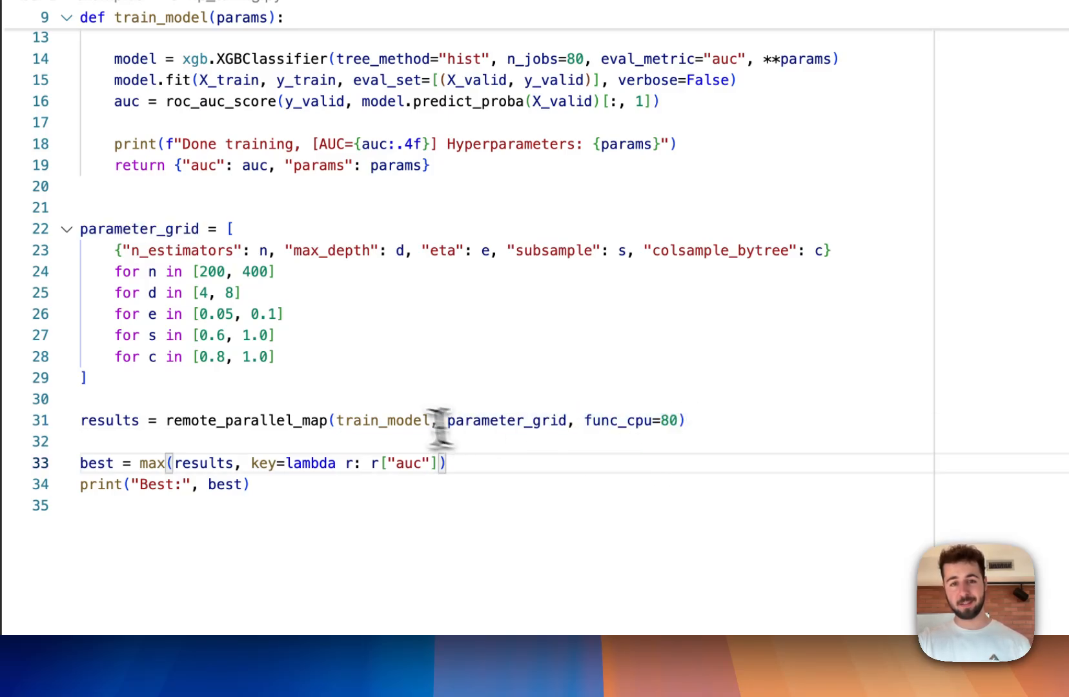
pyautogui.doubleClick(383, 420)
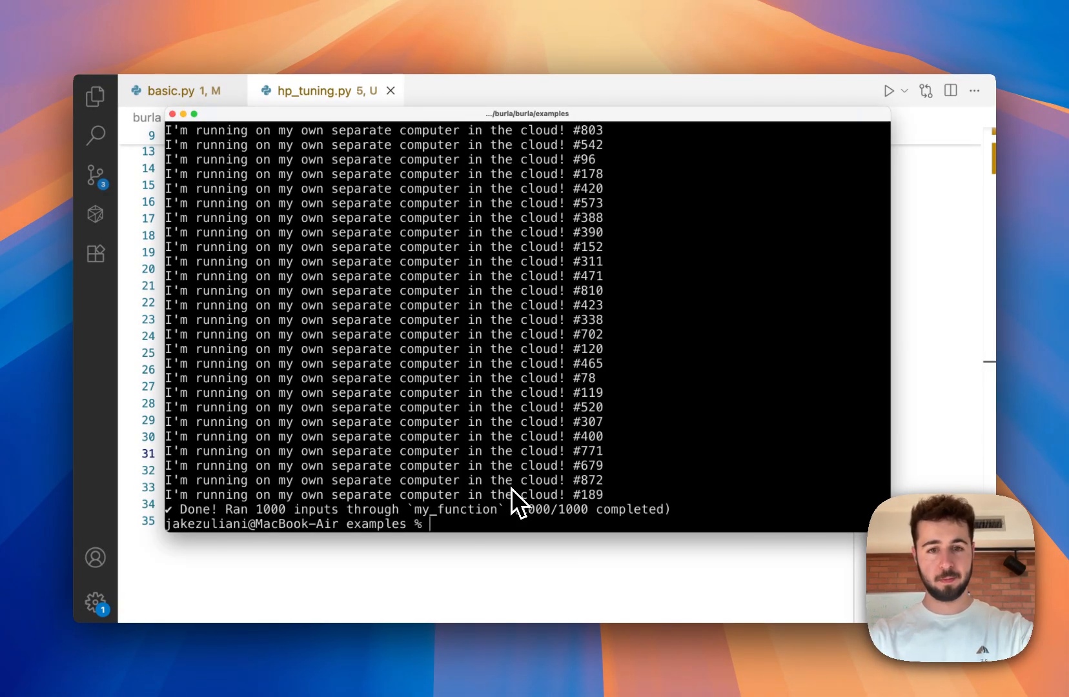
# Step: Run python hp_tuning.py and view the latest completed train_model job (32/32) under Jobs
pyautogui.write('python')
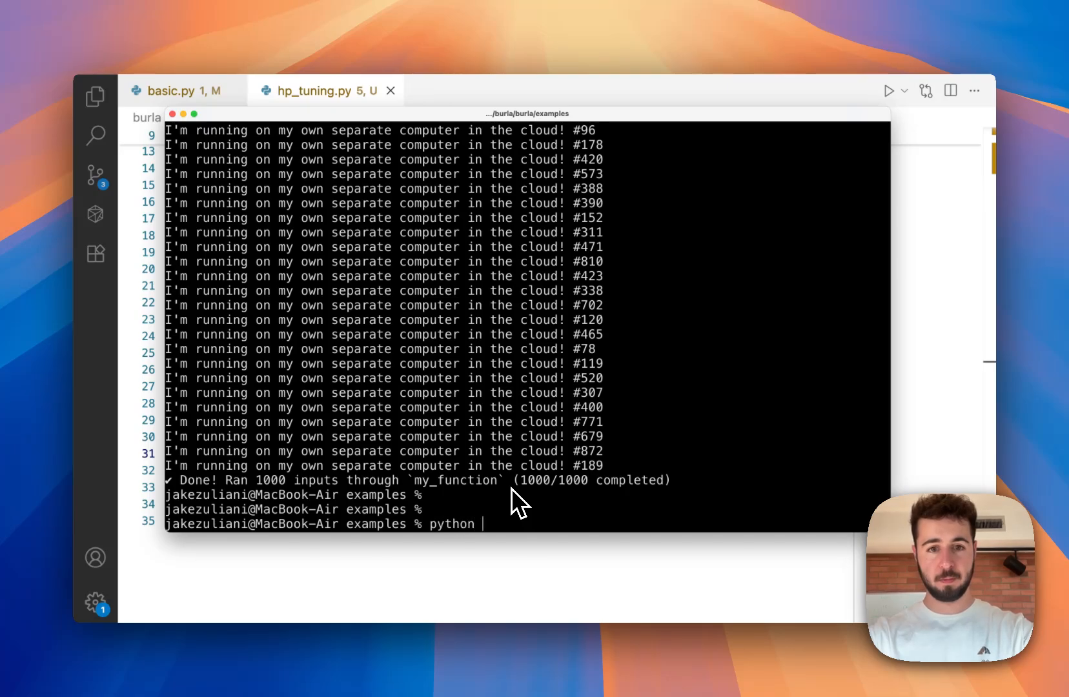
pyautogui.write('hp_t')
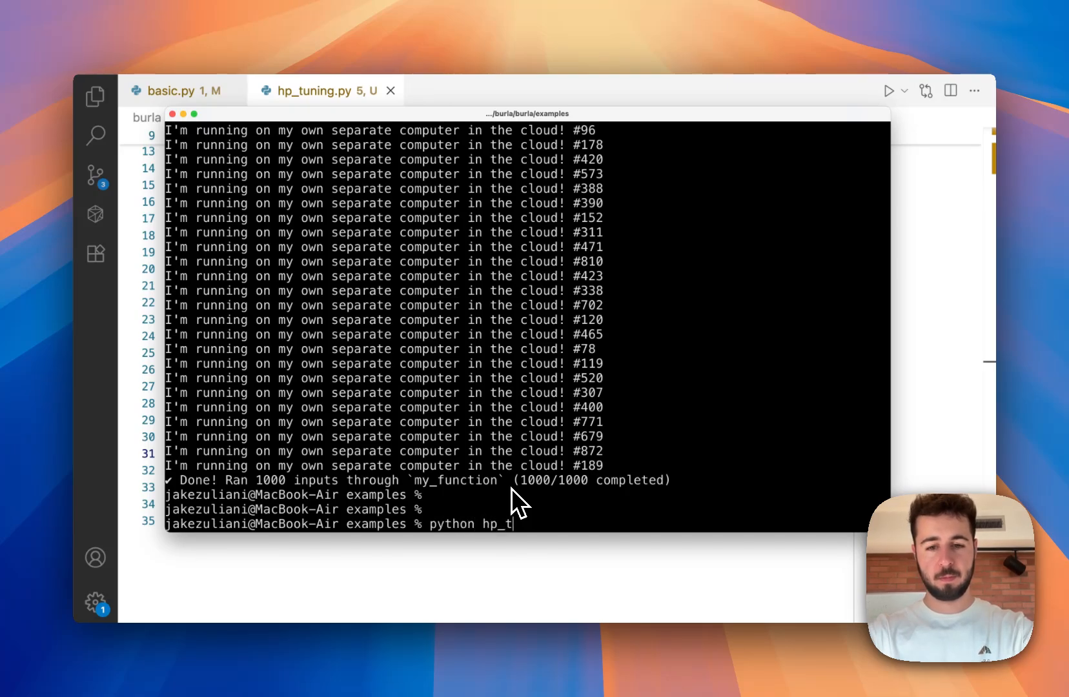
pyautogui.write('uning.py')
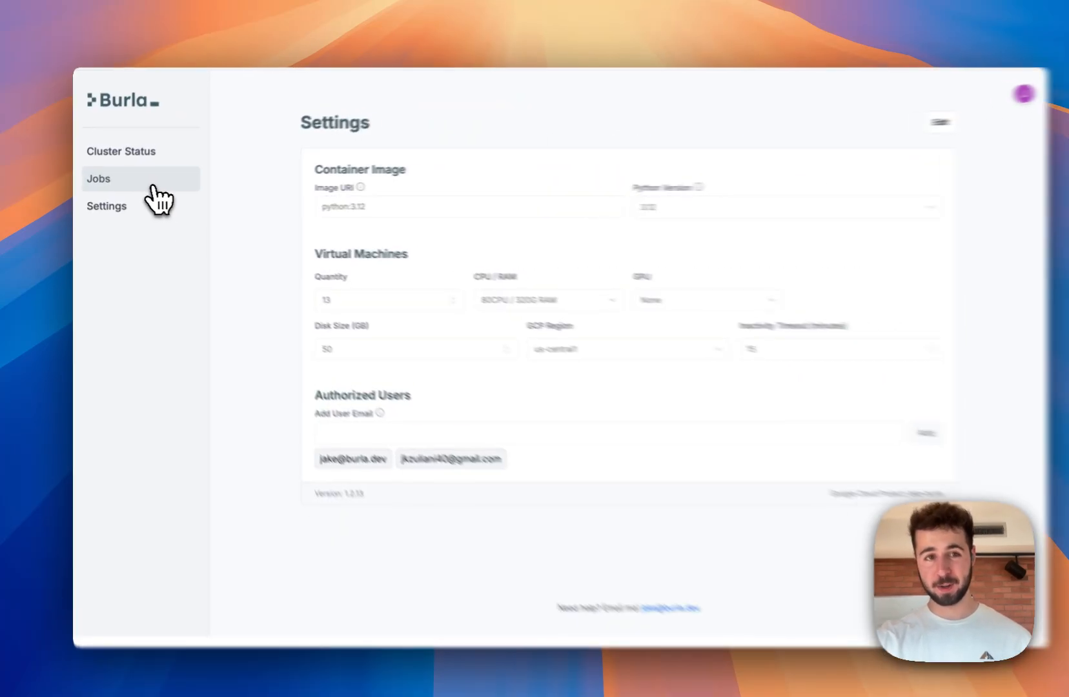
pyautogui.click(99, 179)
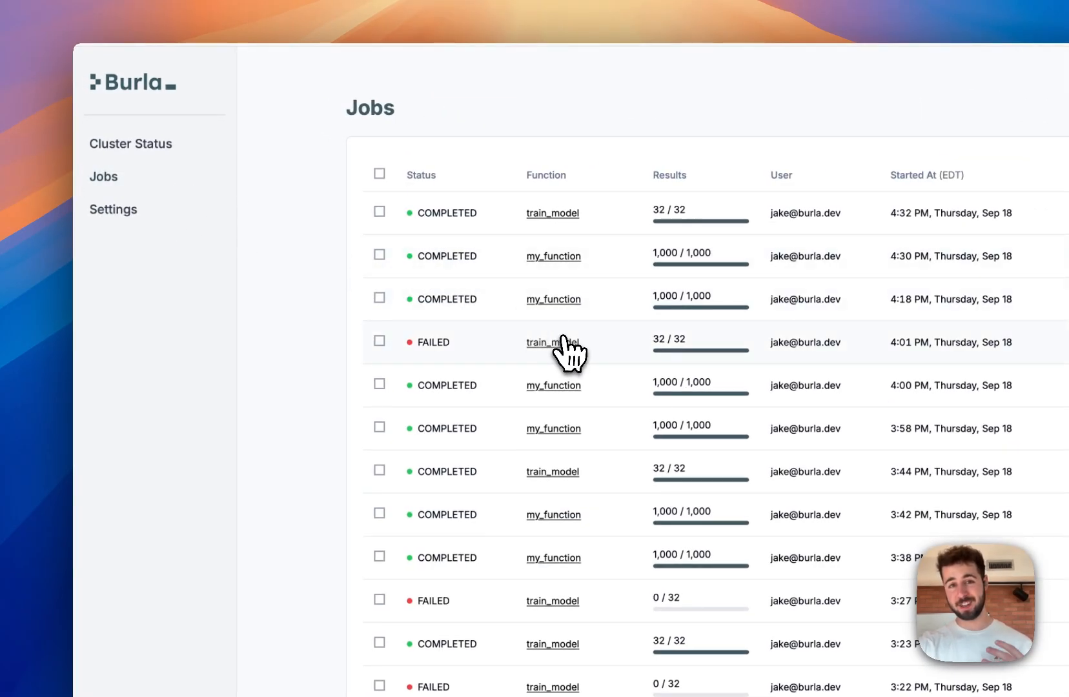
pyautogui.click(552, 212)
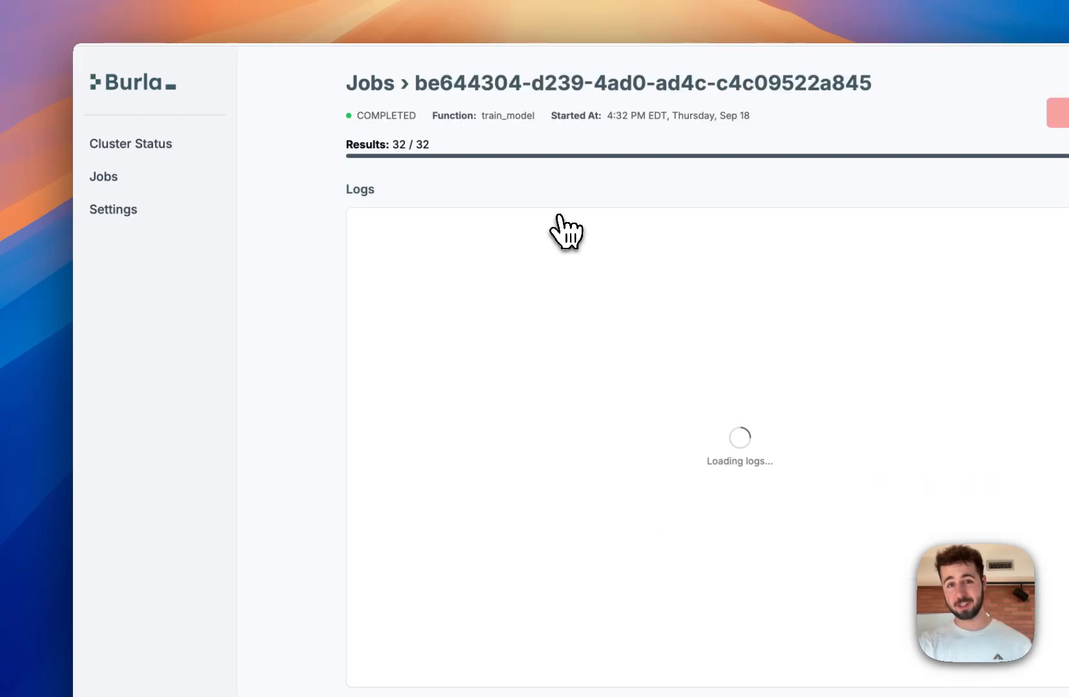